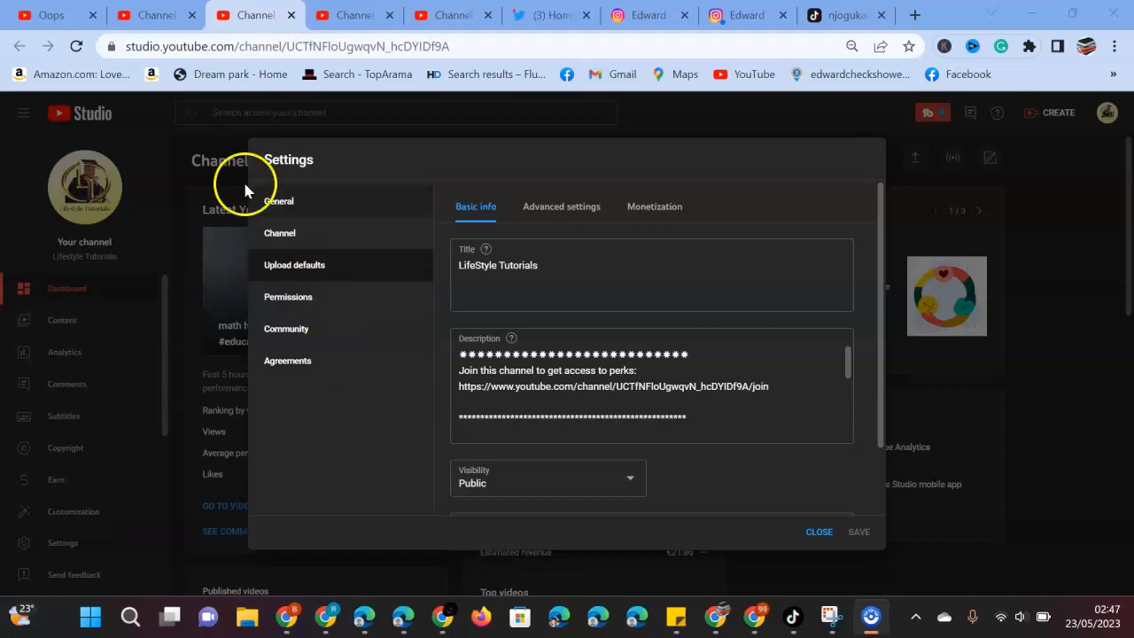
Scroll up and down through the default upload description
left_click(819, 531)
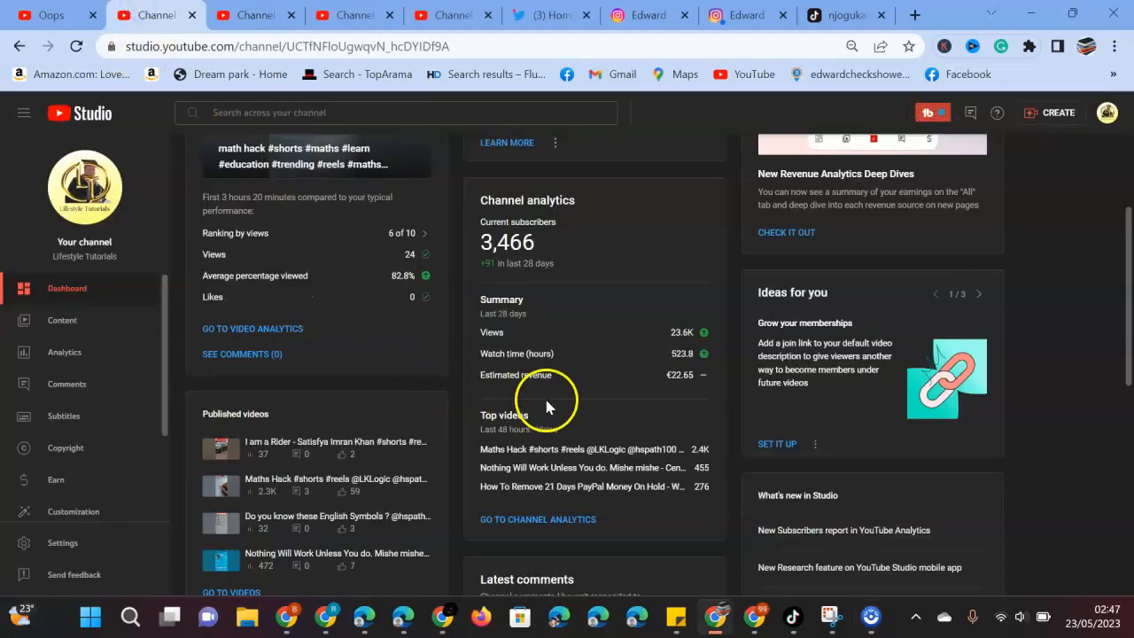
scroll("up", 3)
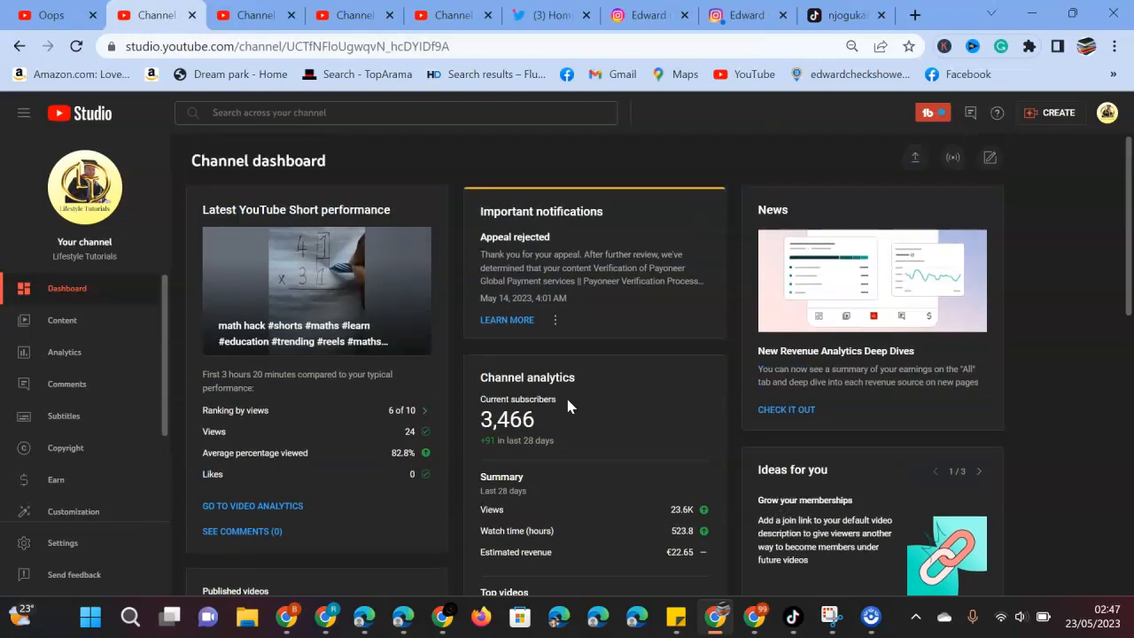
scroll("down", 3)
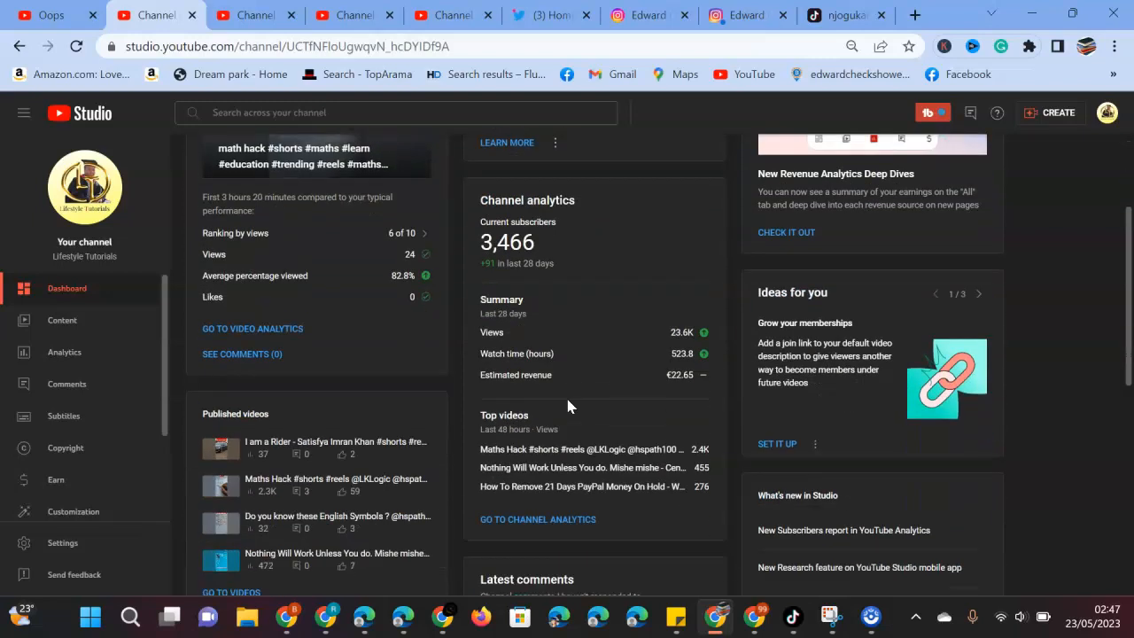
scroll("down", 3)
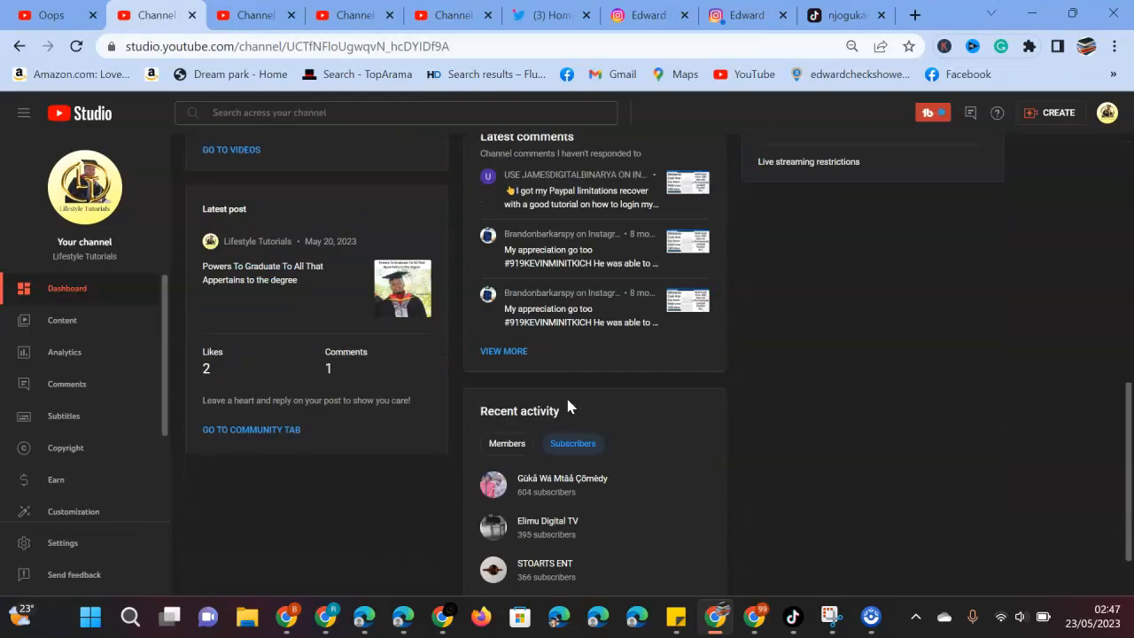
scroll("up", 3)
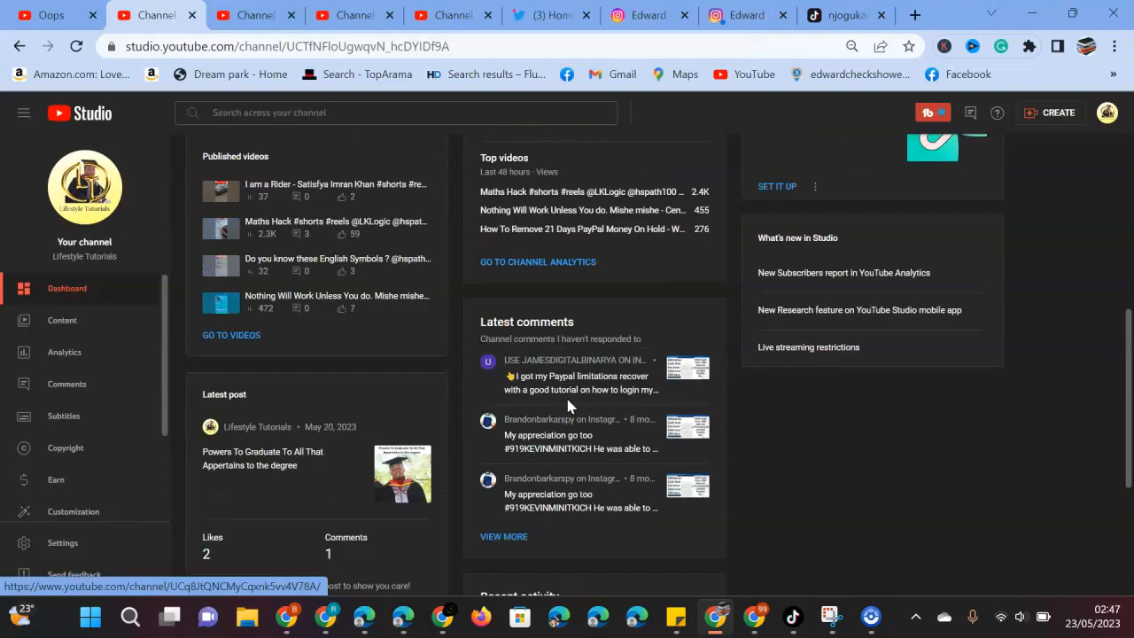
scroll("up", 3)
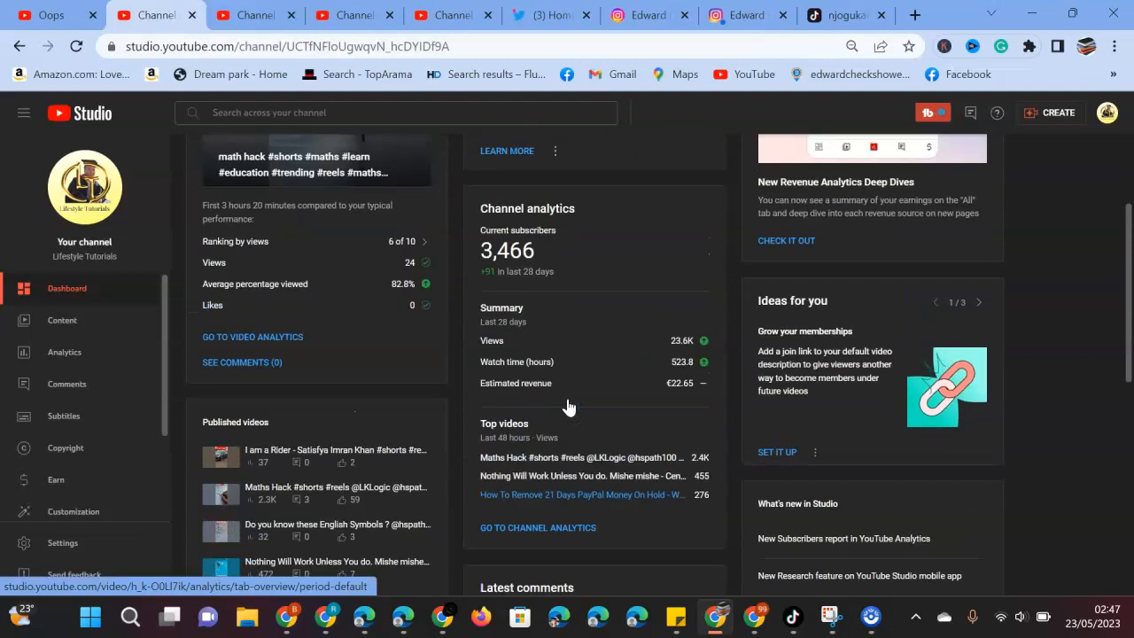
scroll("up", 3)
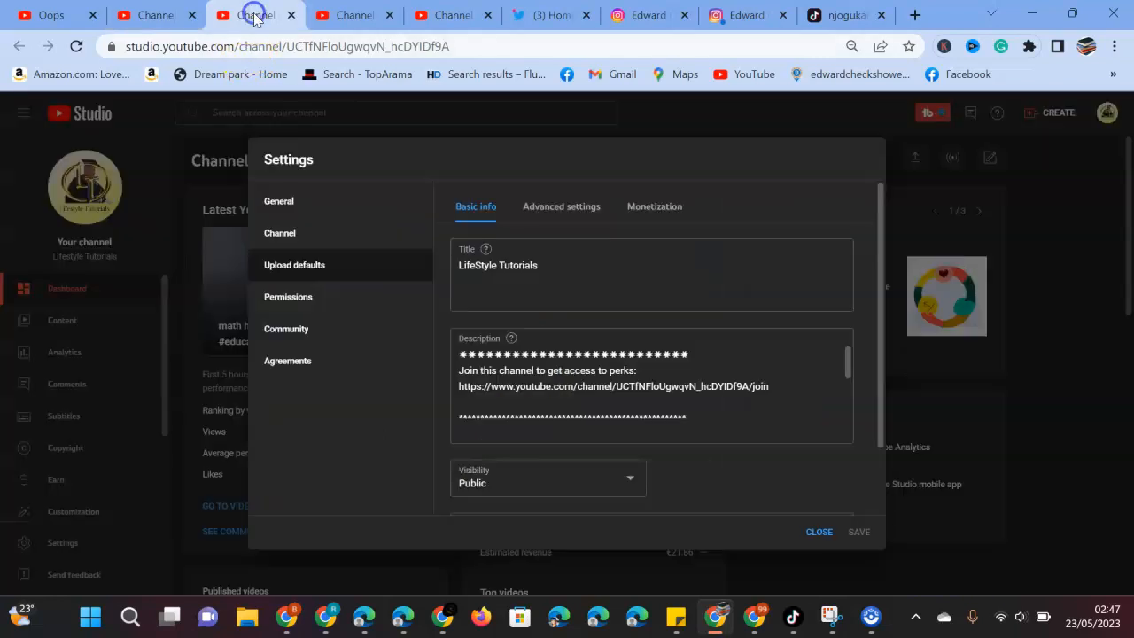
mouse_move(492, 262)
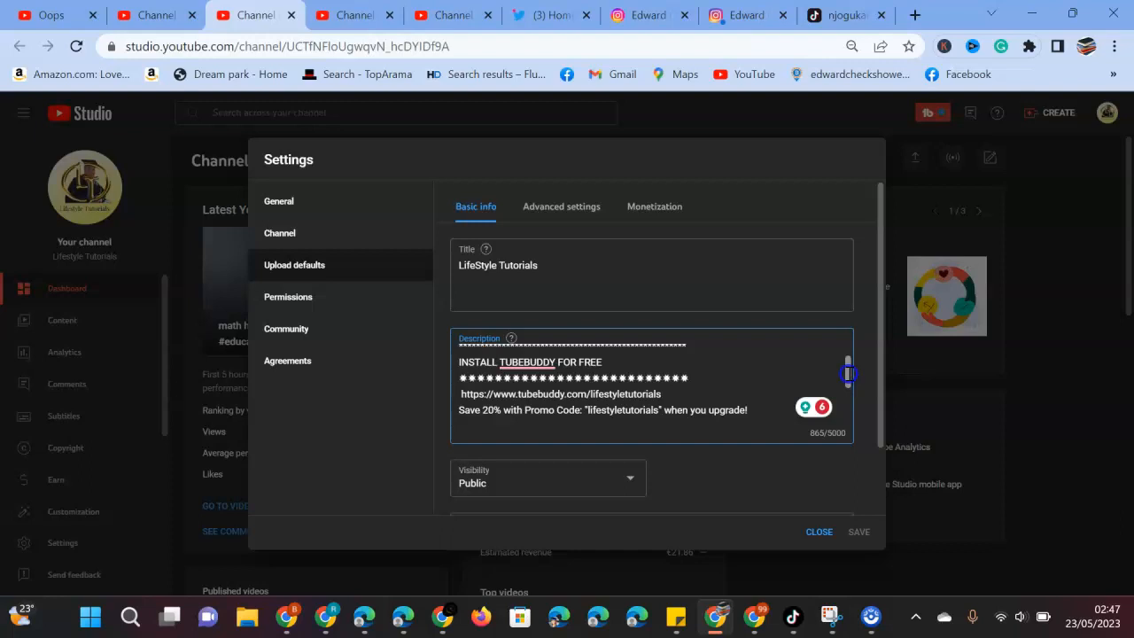
Delete the space before the colon after 'WhatsApp' in the contact line
scroll("down", 3)
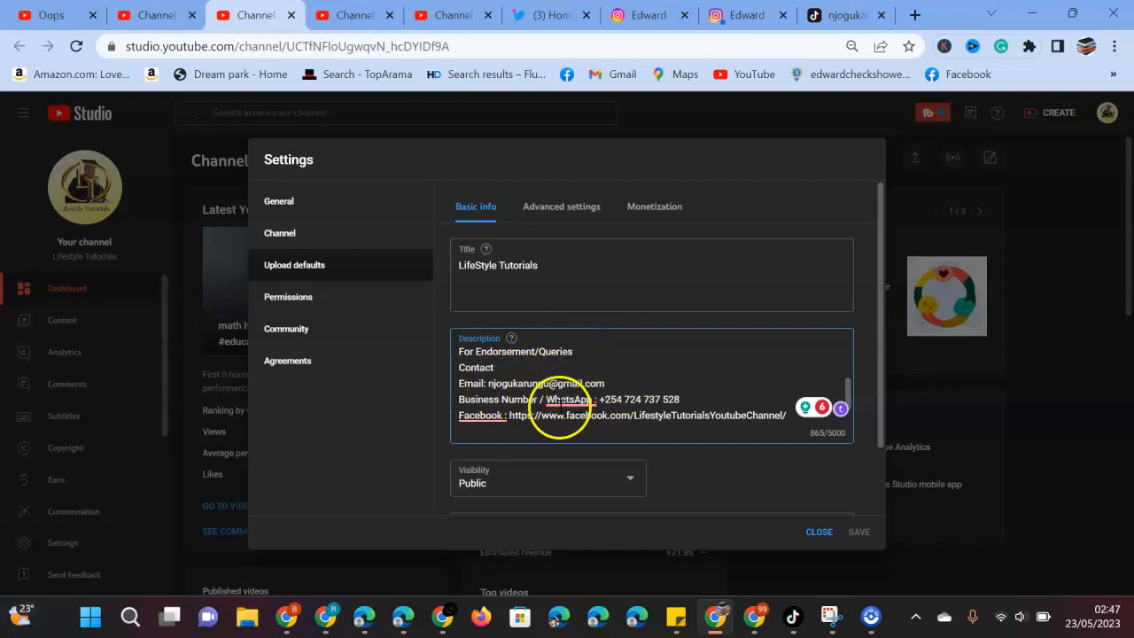
left_click(571, 398)
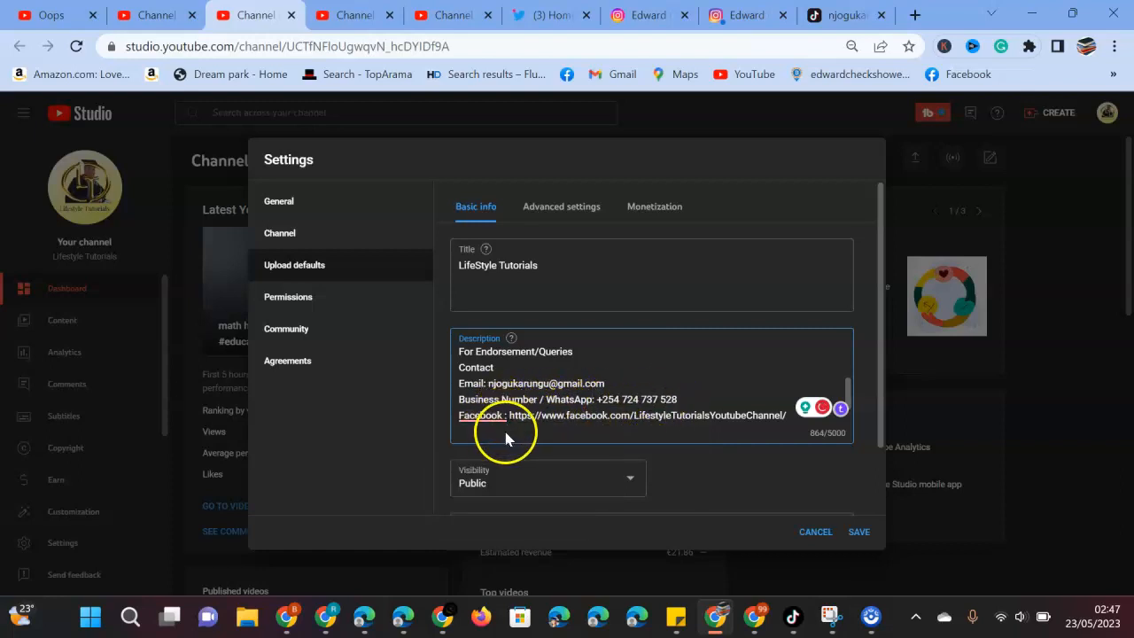
scroll("down", 3)
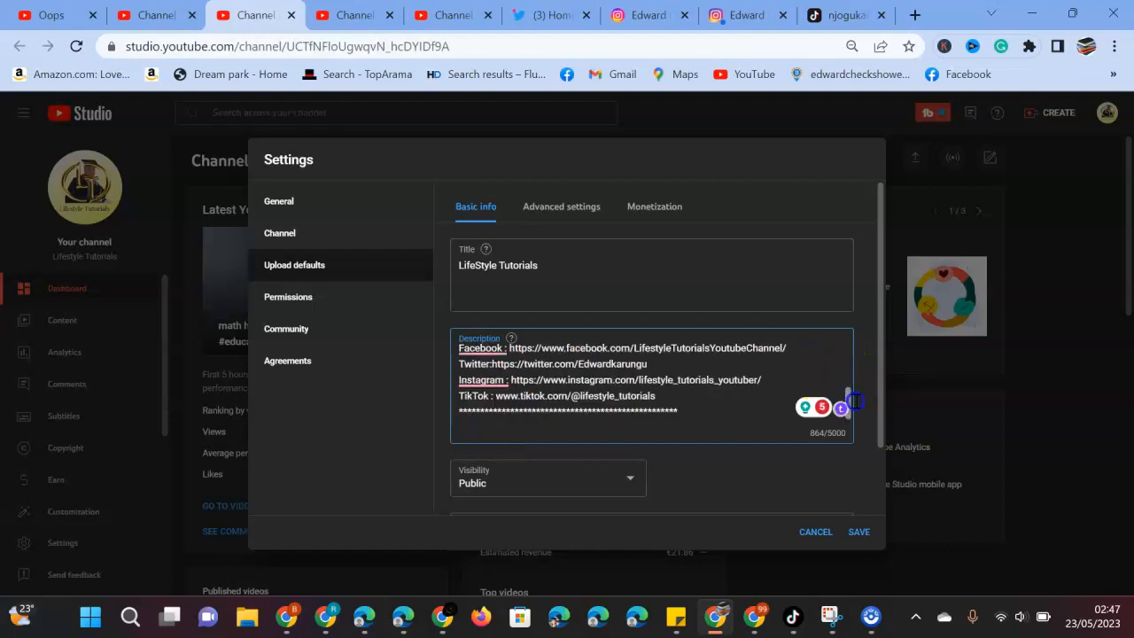
mouse_move(543, 429)
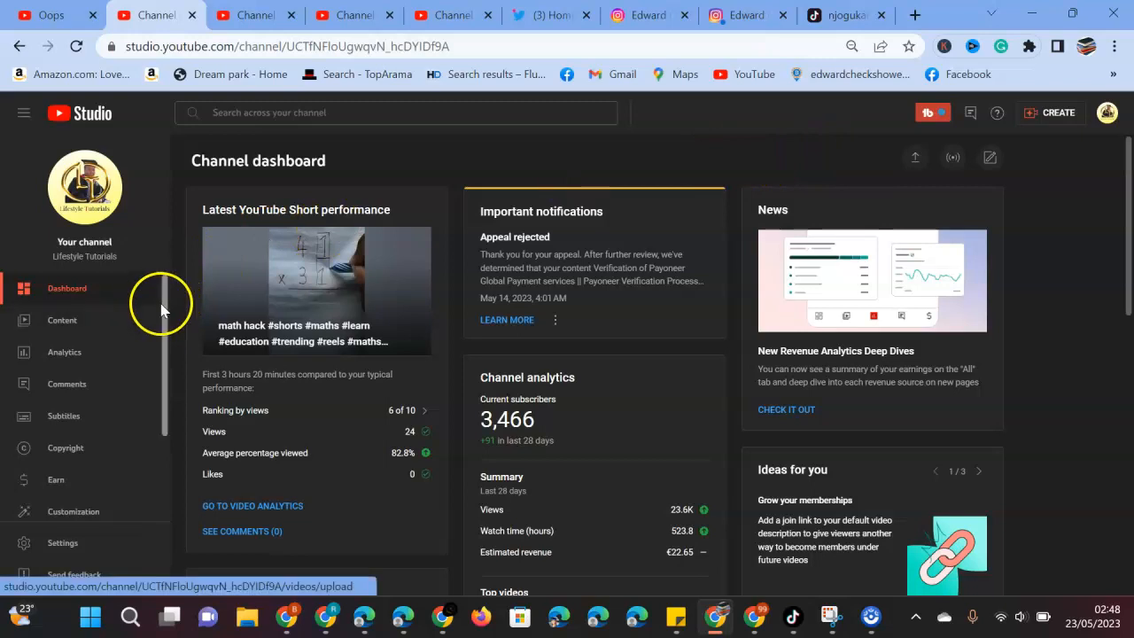
Reopen Settings on Upload defaults and scroll the description to the channel join link
scroll("down", 3)
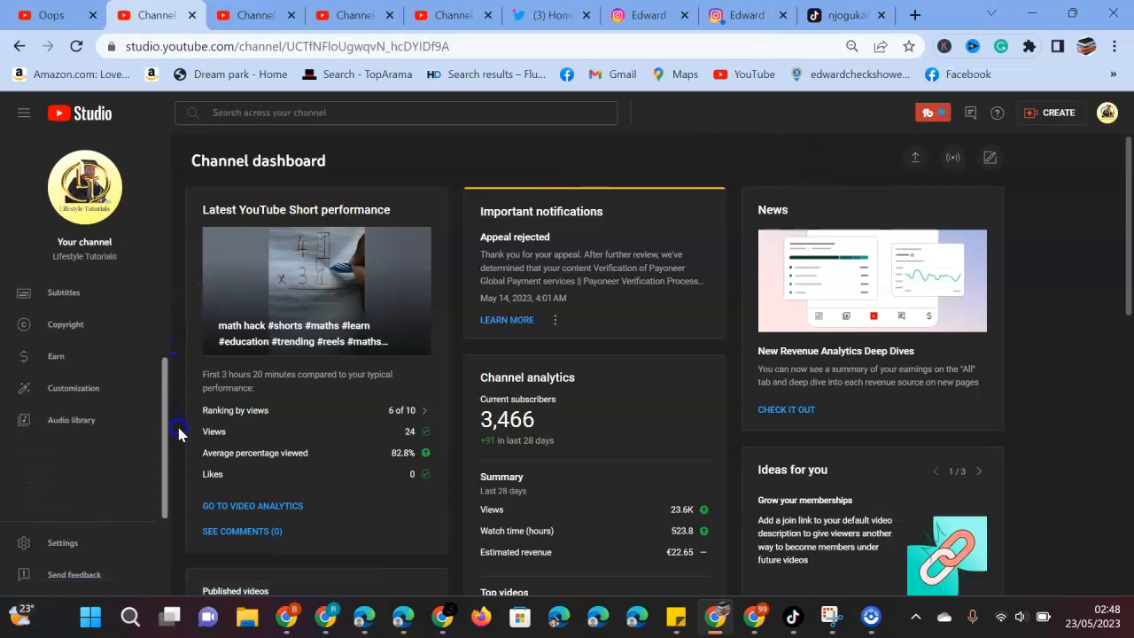
left_click(62, 542)
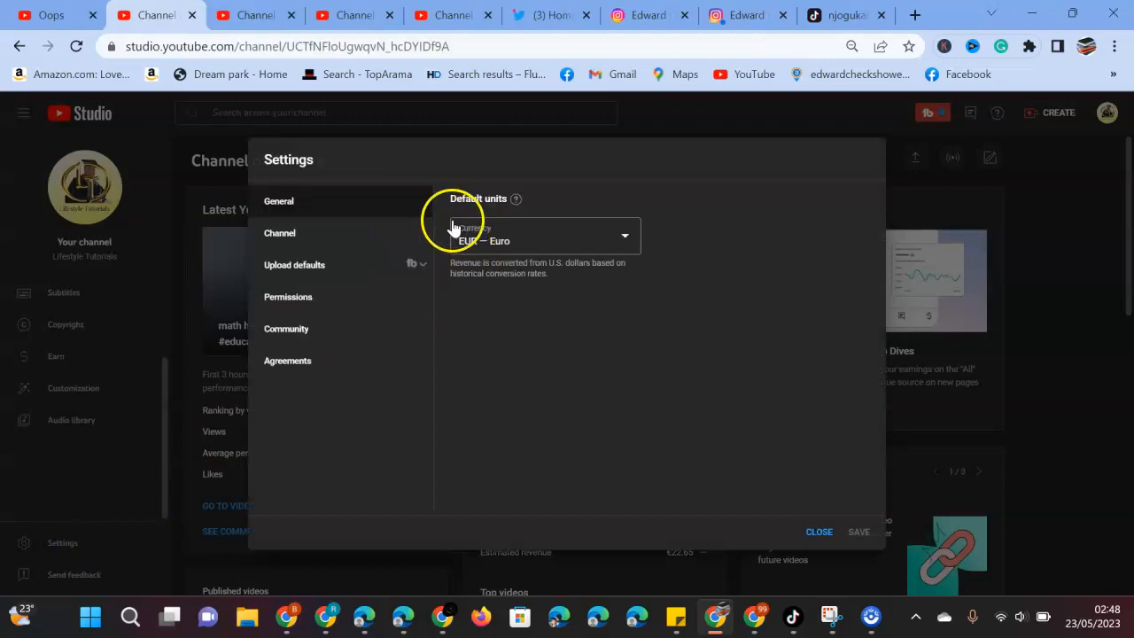
mouse_move(309, 239)
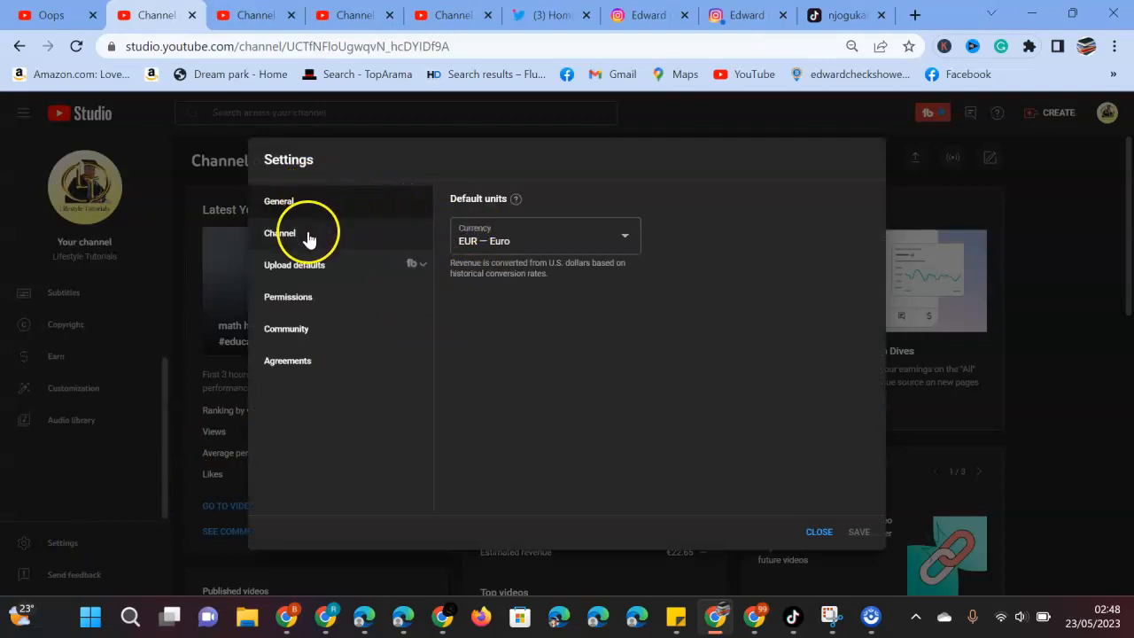
left_click(294, 264)
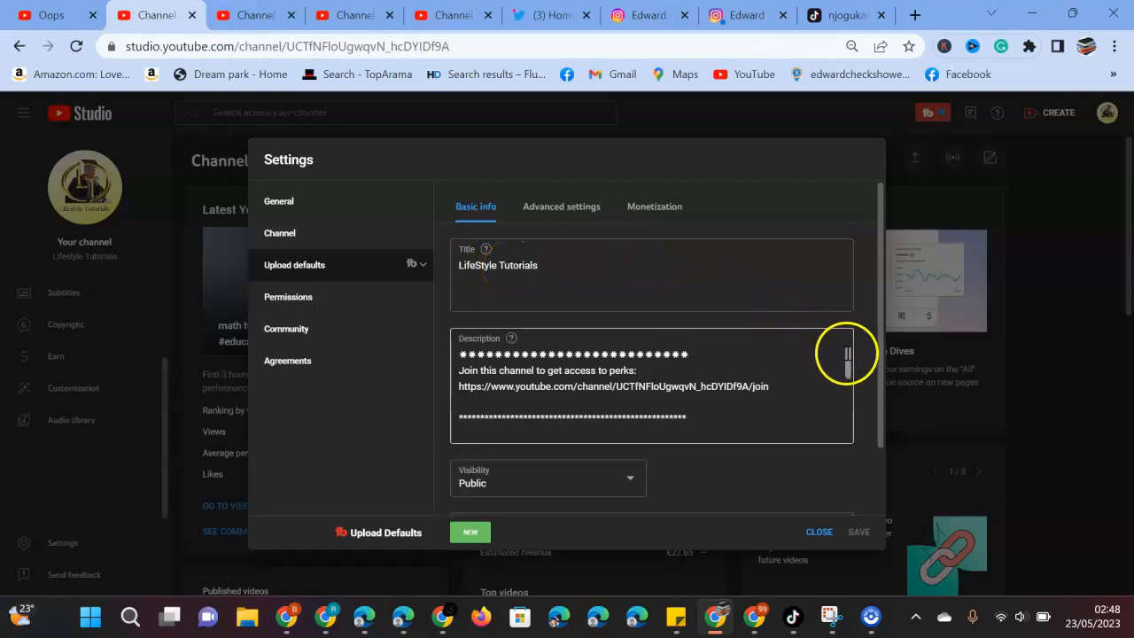
scroll("down", 3)
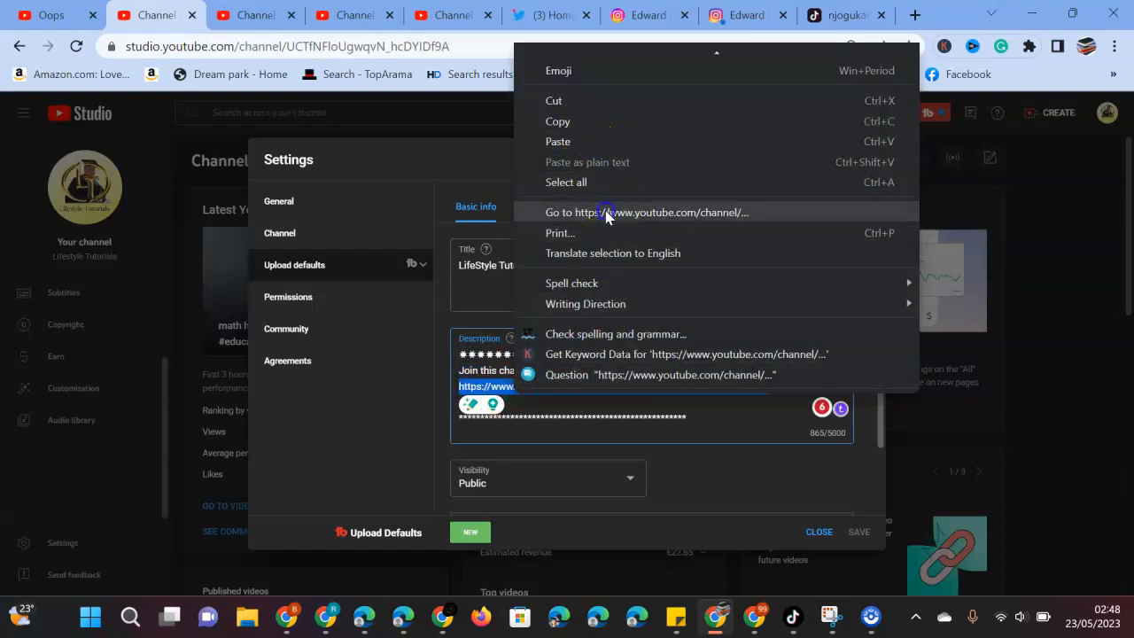
Follow the join link and view the All Time Life Tutorials membership tier ($19.99/month)
left_click(647, 212)
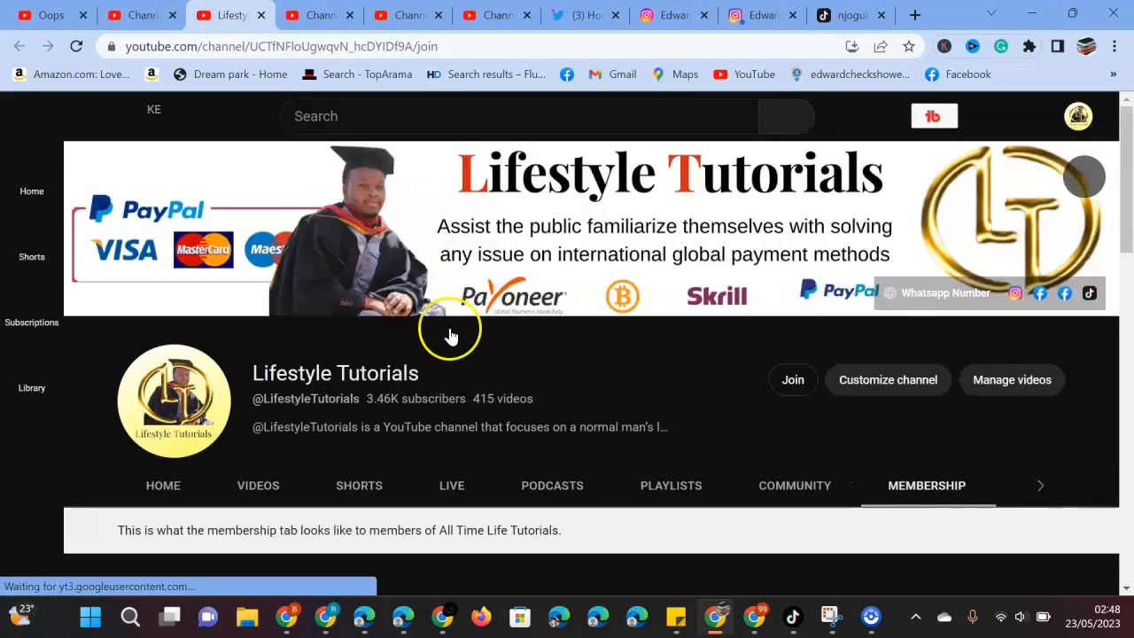
mouse_move(591, 290)
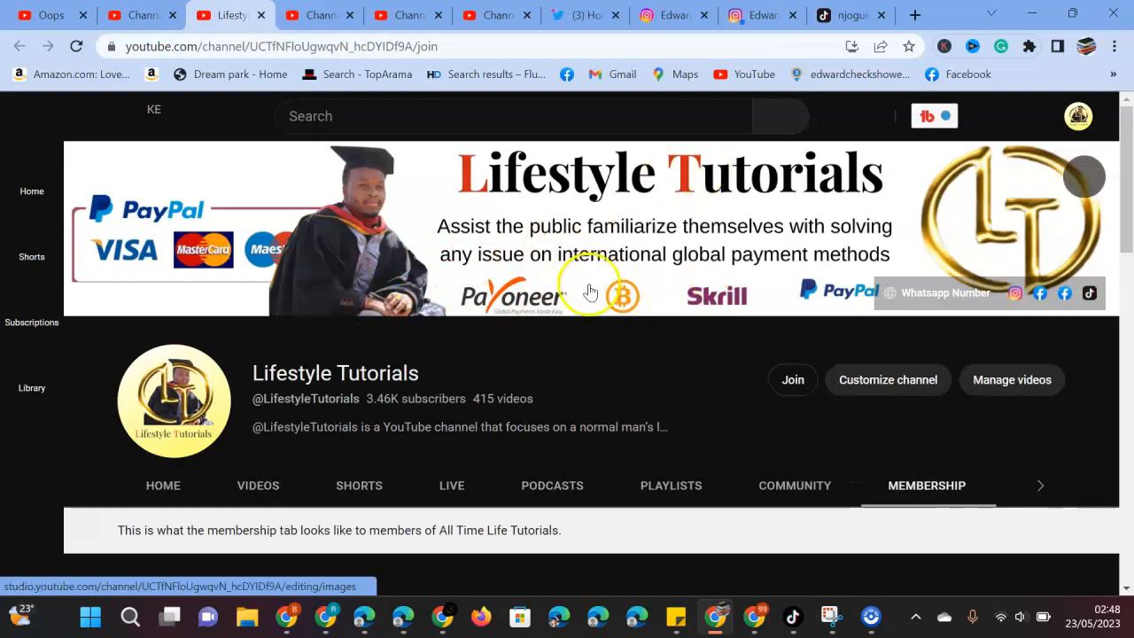
left_click(792, 380)
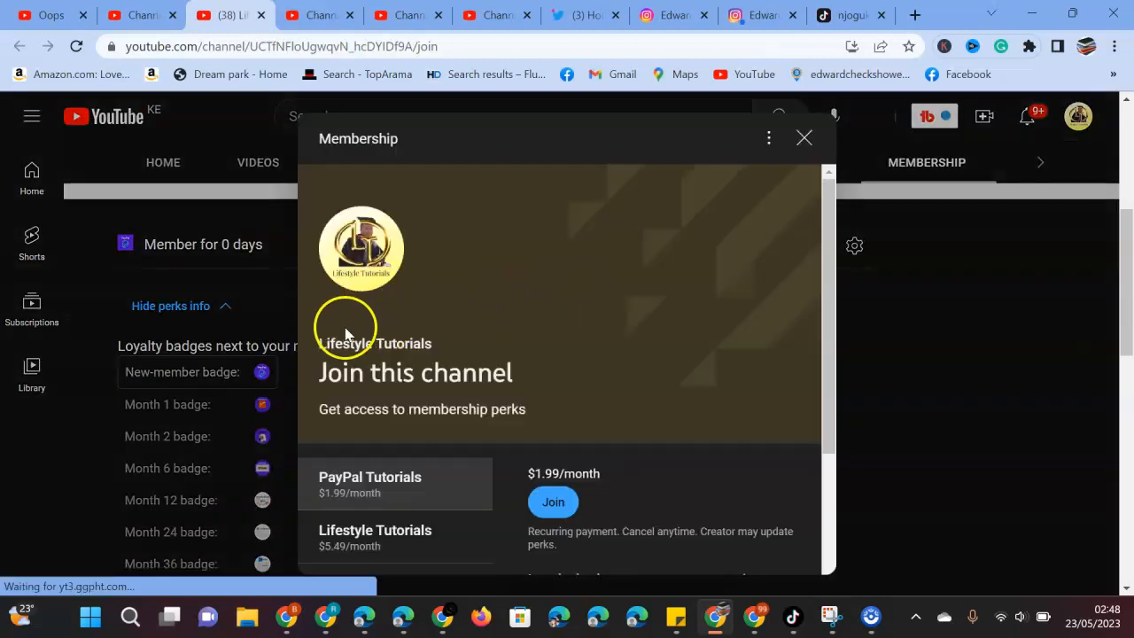
mouse_move(416, 408)
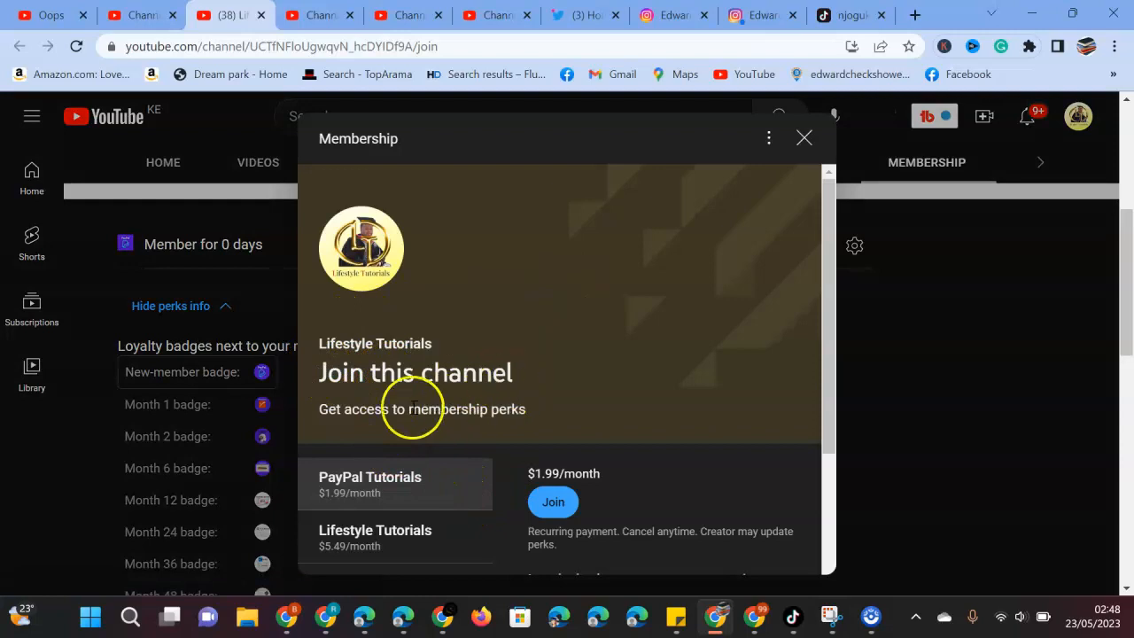
mouse_move(545, 416)
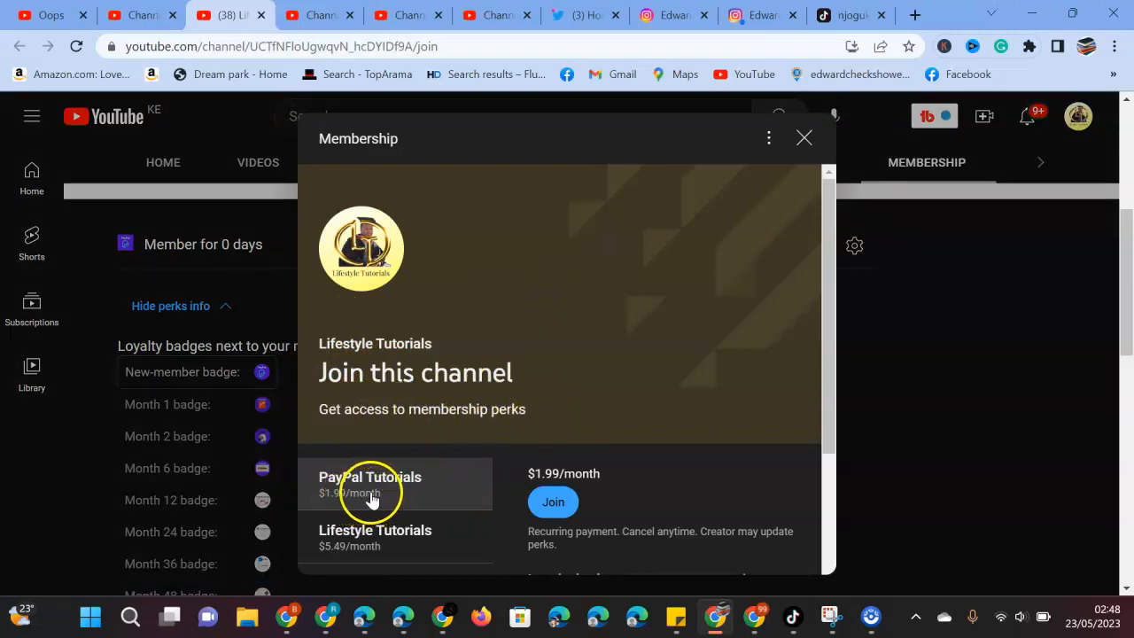
mouse_move(341, 494)
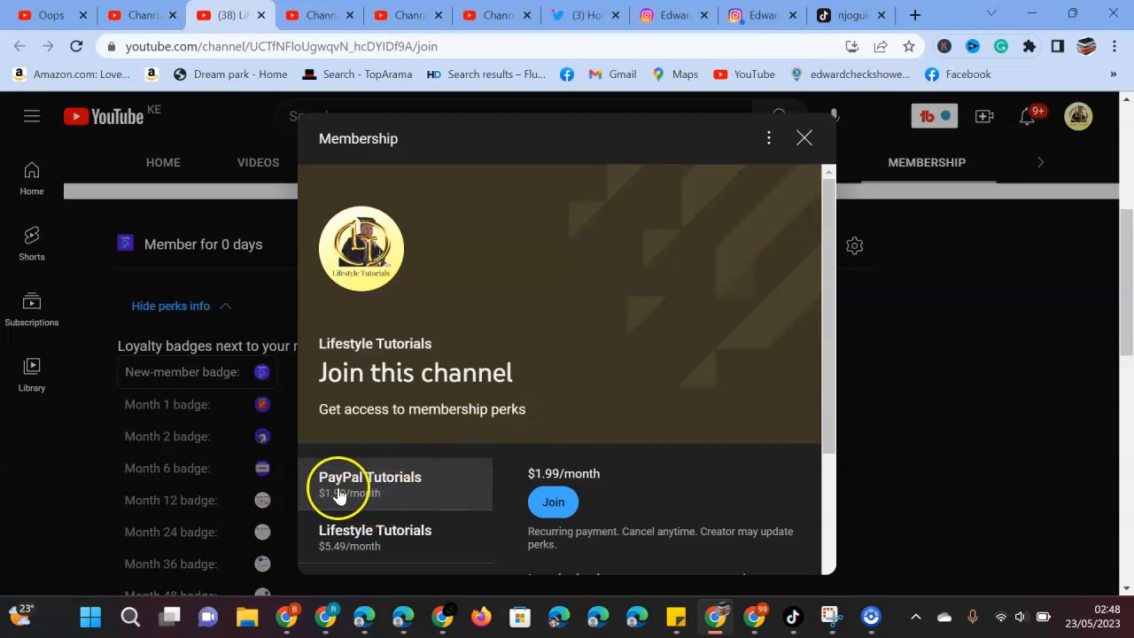
mouse_move(385, 508)
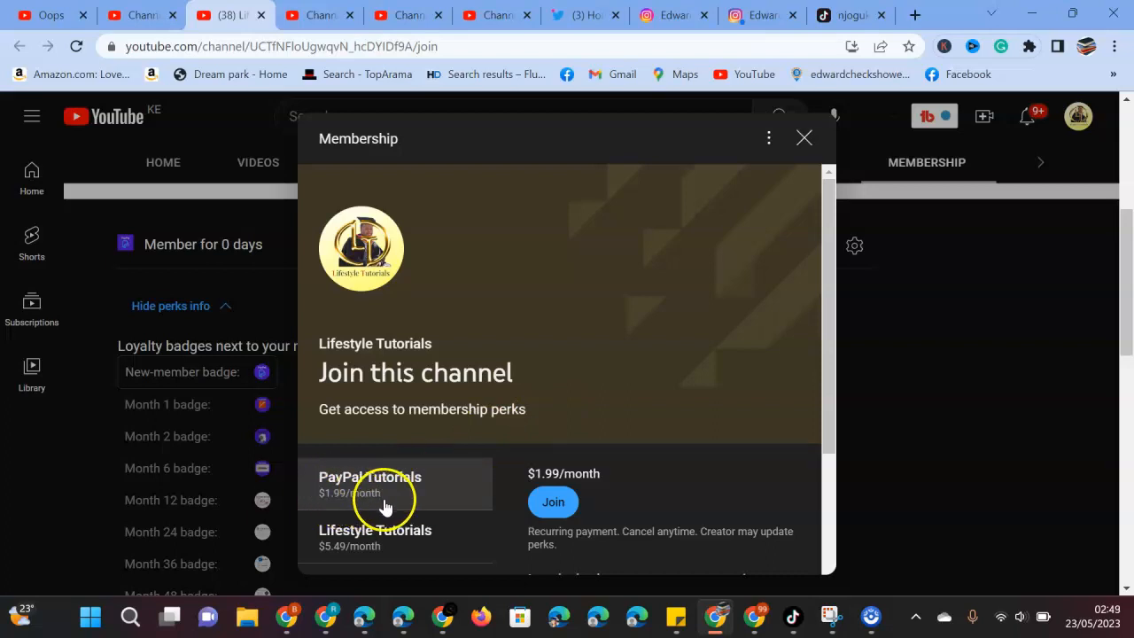
mouse_move(429, 556)
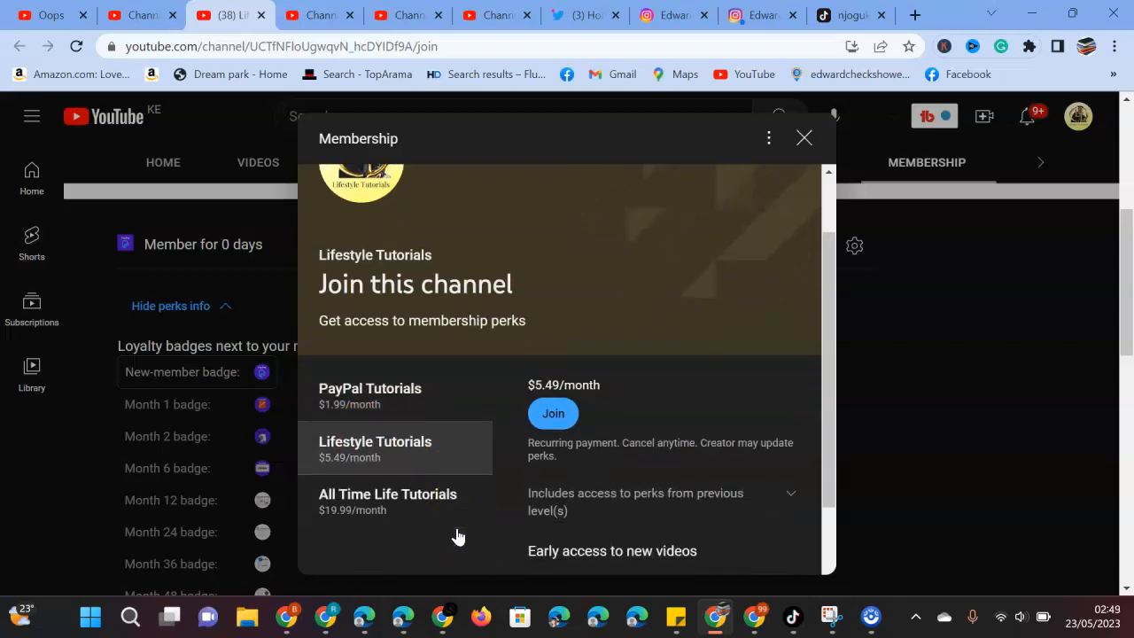
left_click(388, 500)
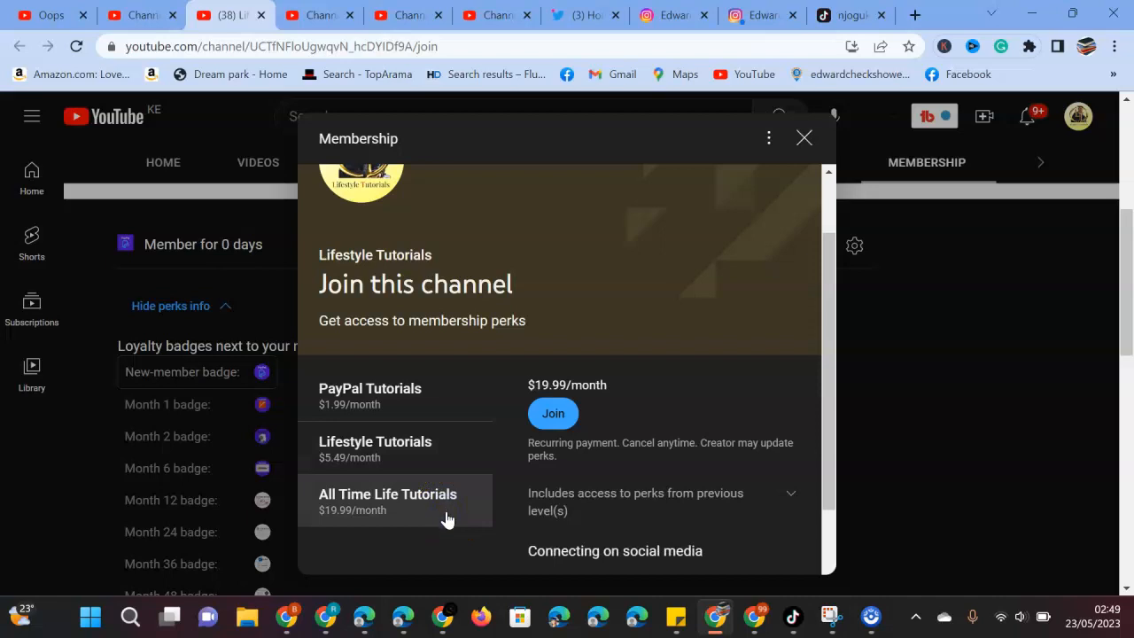
mouse_move(344, 521)
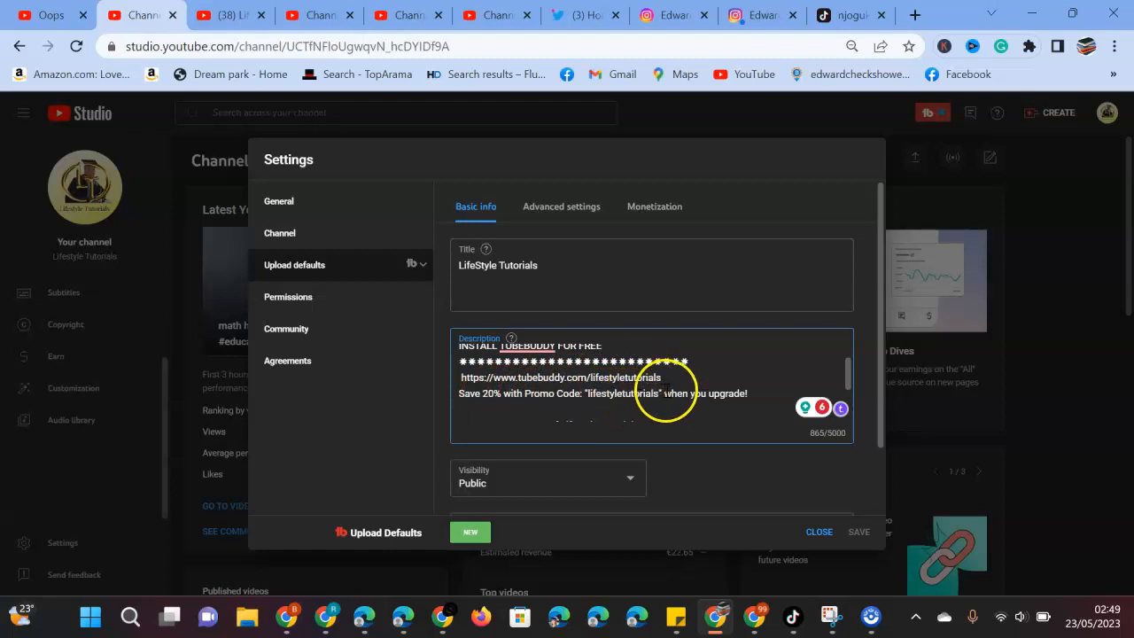
mouse_move(754, 383)
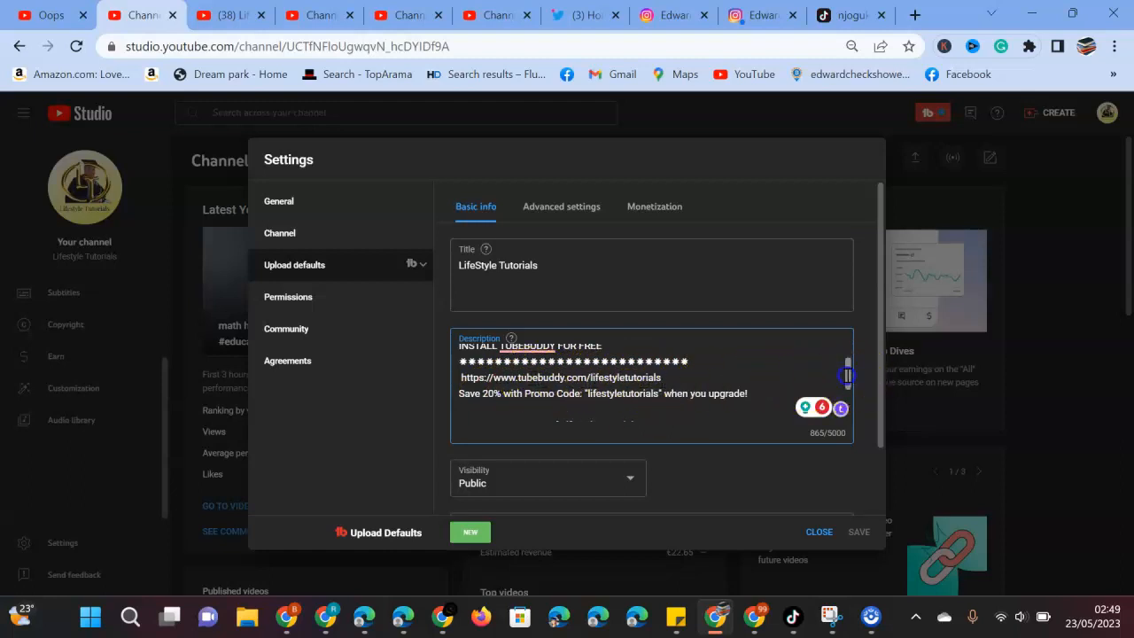
Scroll the Upload defaults description down through the contact and social links
scroll("down", 3)
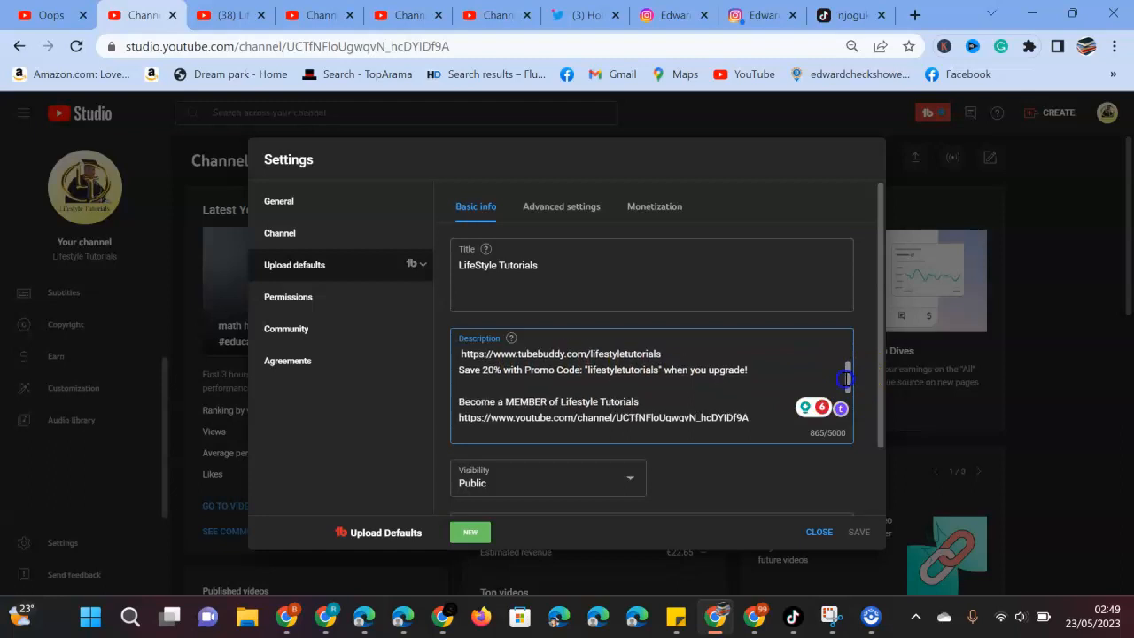
scroll("down", 3)
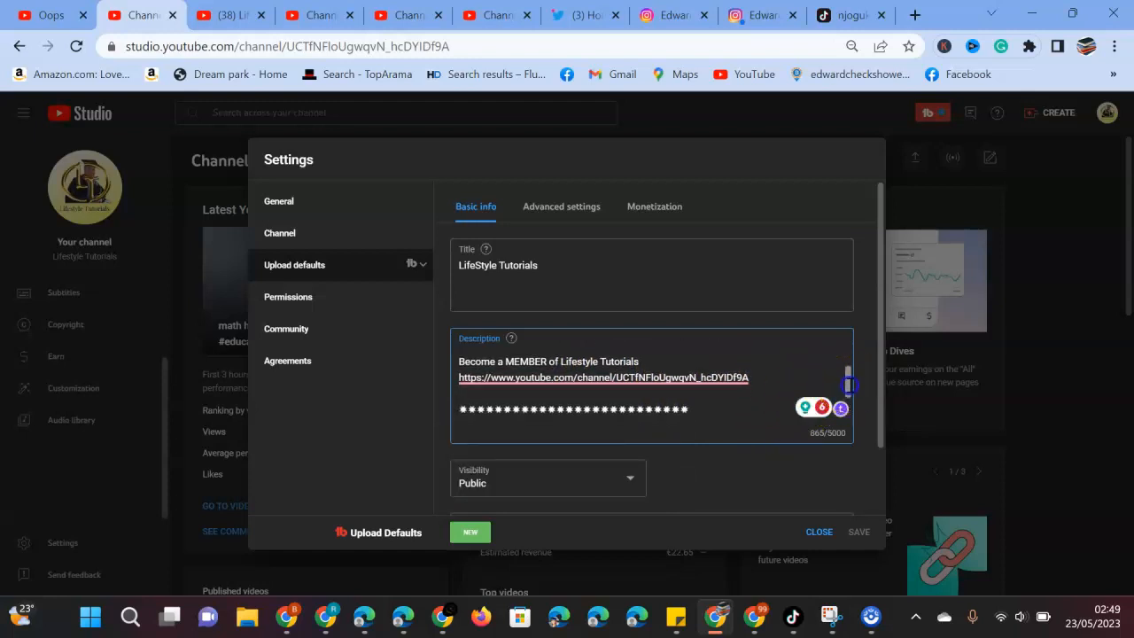
scroll("down", 3)
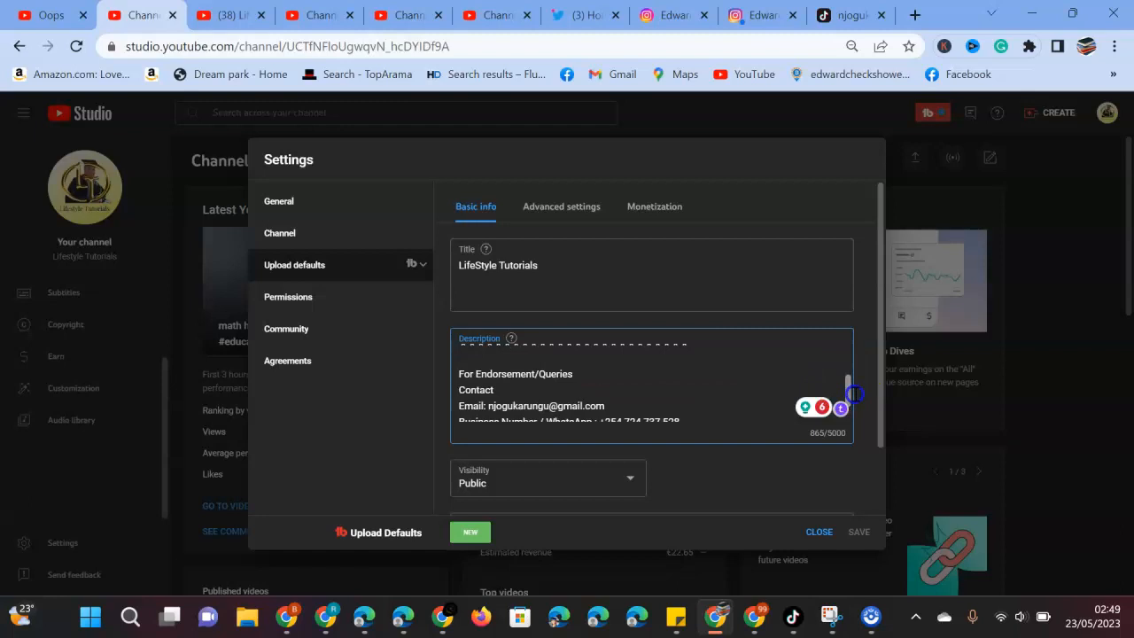
scroll("down", 3)
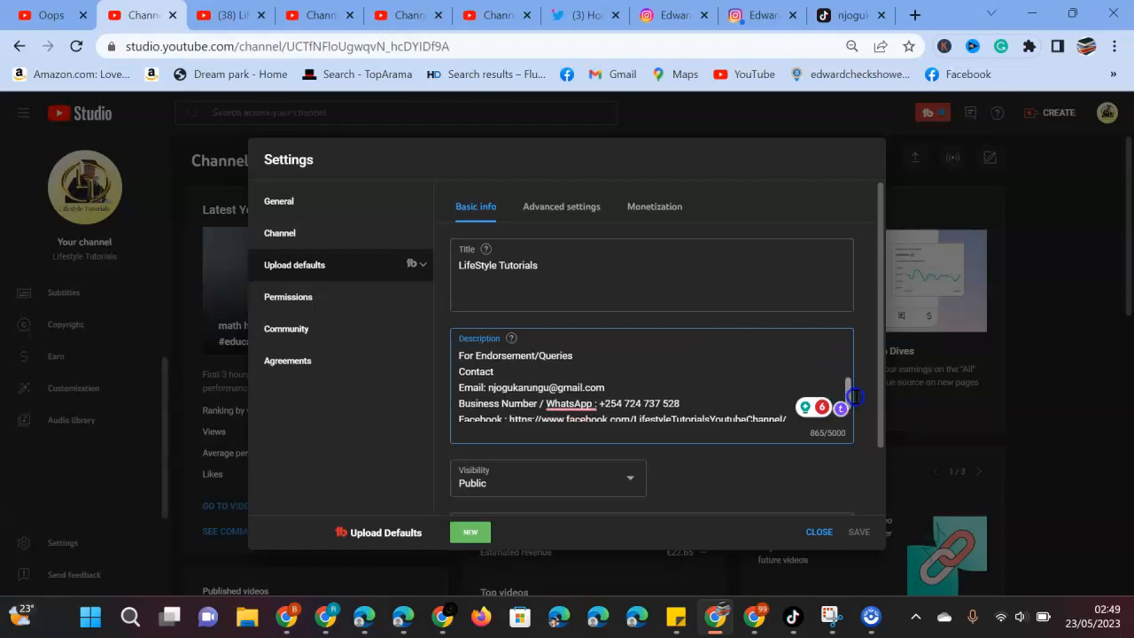
scroll("down", 3)
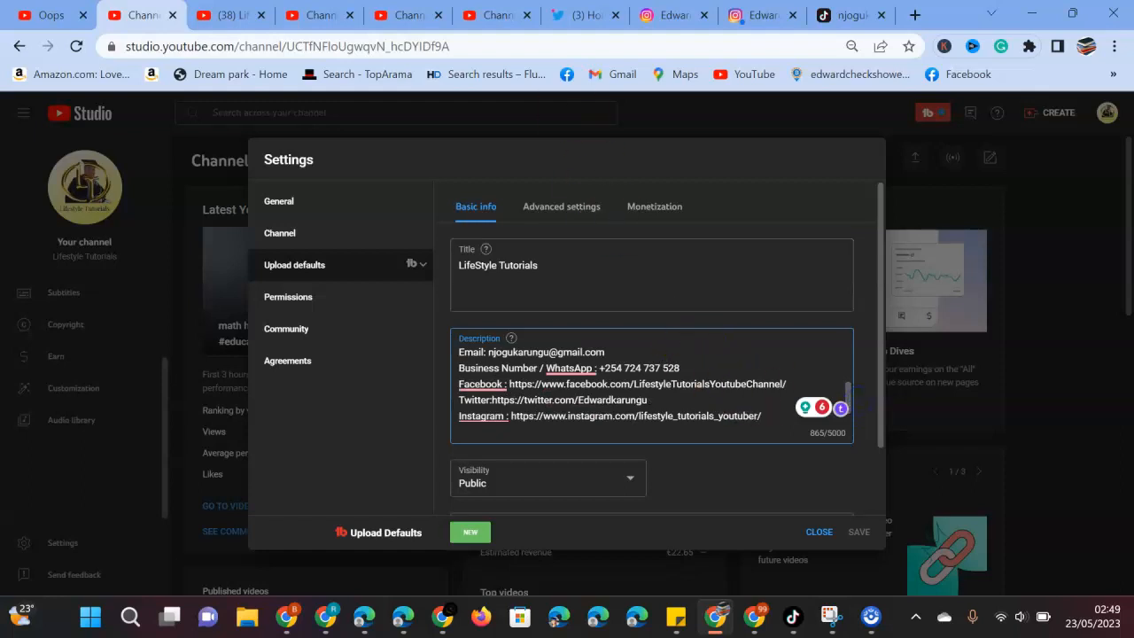
Check the Twitter, Instagram and TikTok profiles, dismissing Instagram's Meta Business Suite banner
left_click(580, 15)
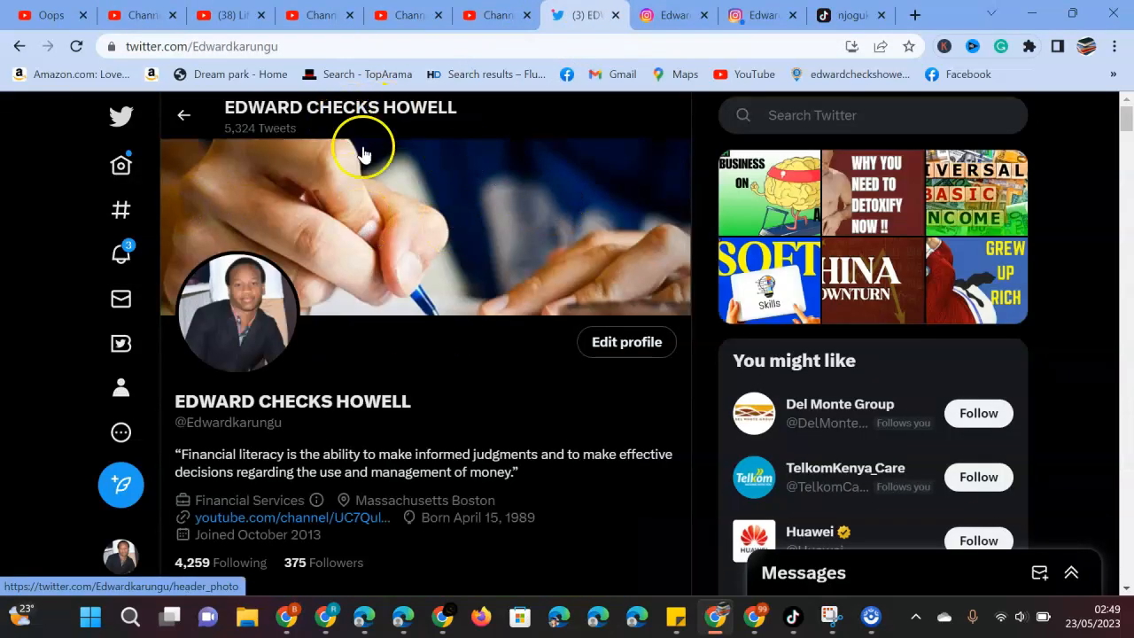
left_click(674, 15)
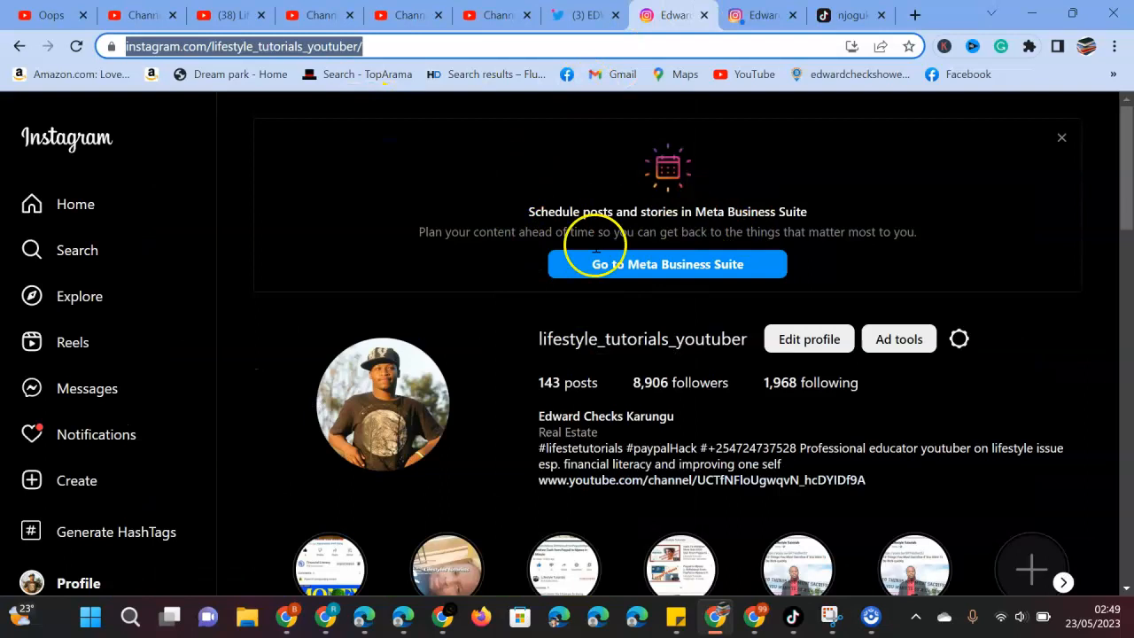
mouse_move(937, 260)
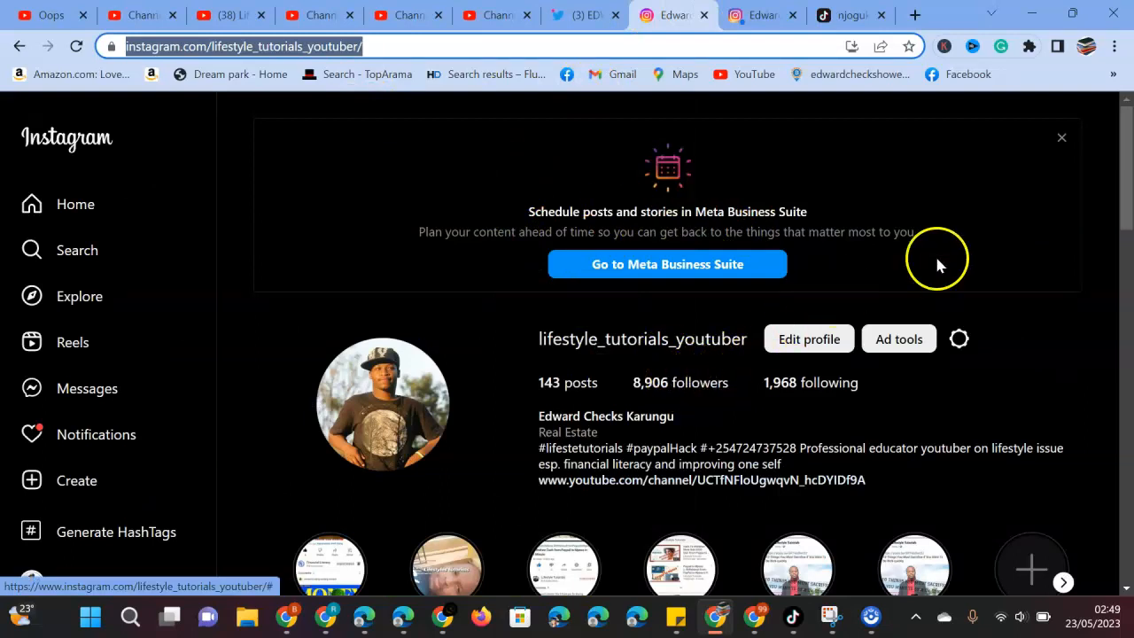
left_click(1061, 138)
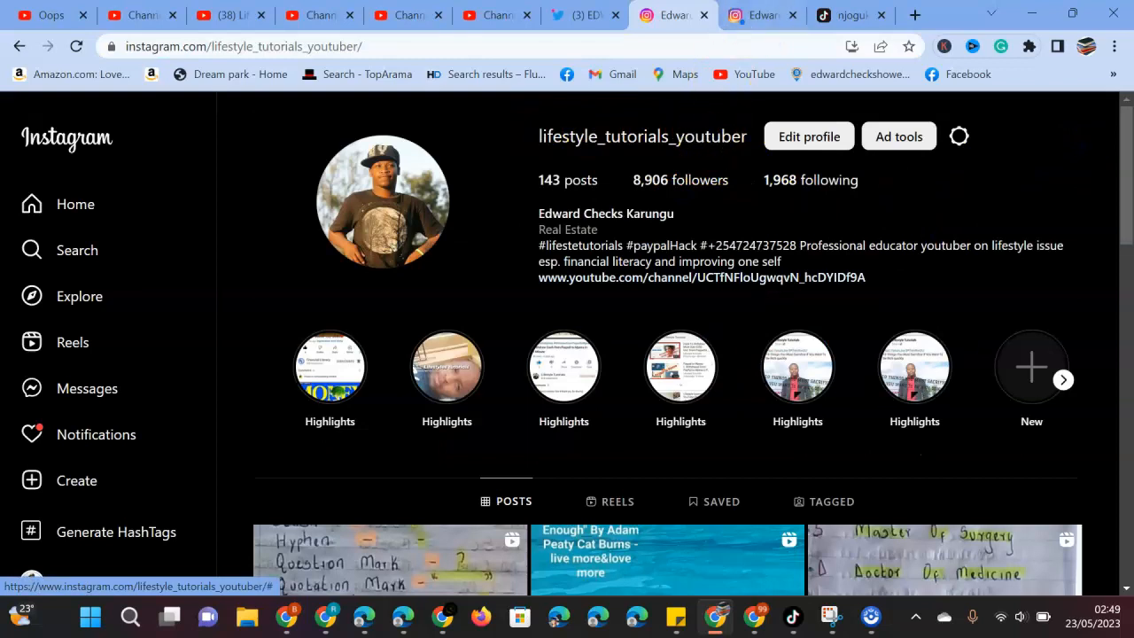
left_click(849, 15)
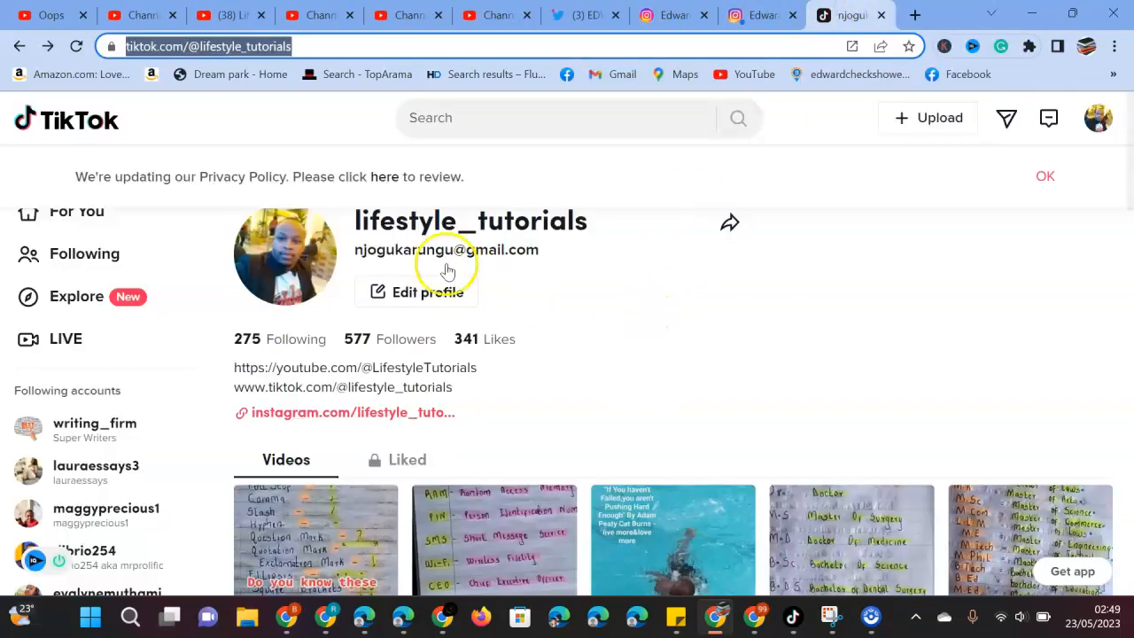
mouse_move(377, 230)
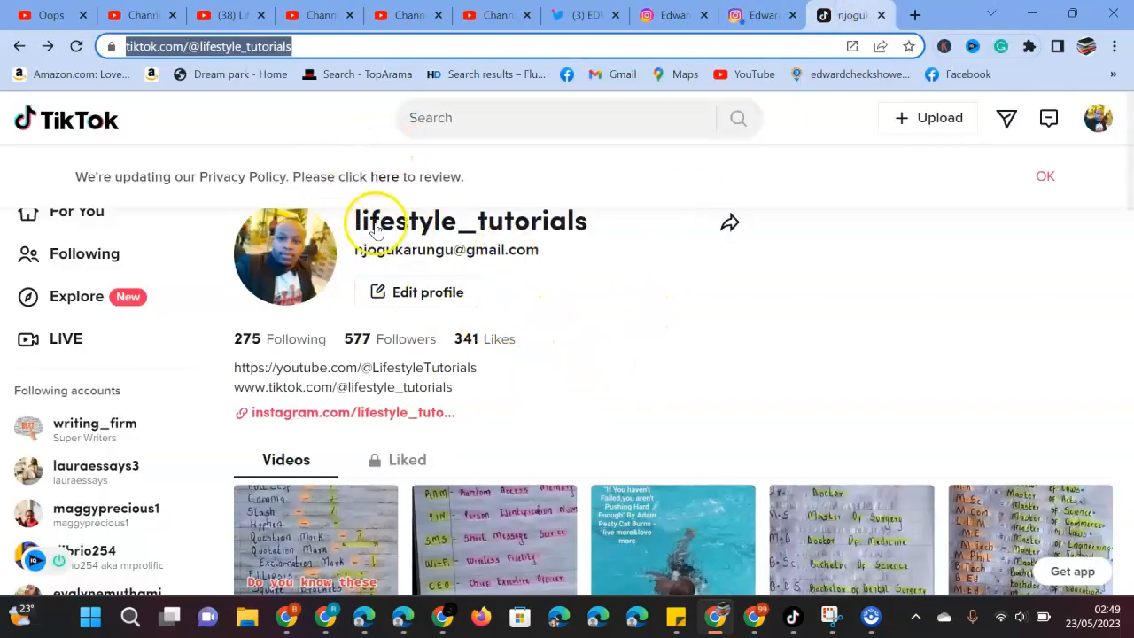
mouse_move(595, 221)
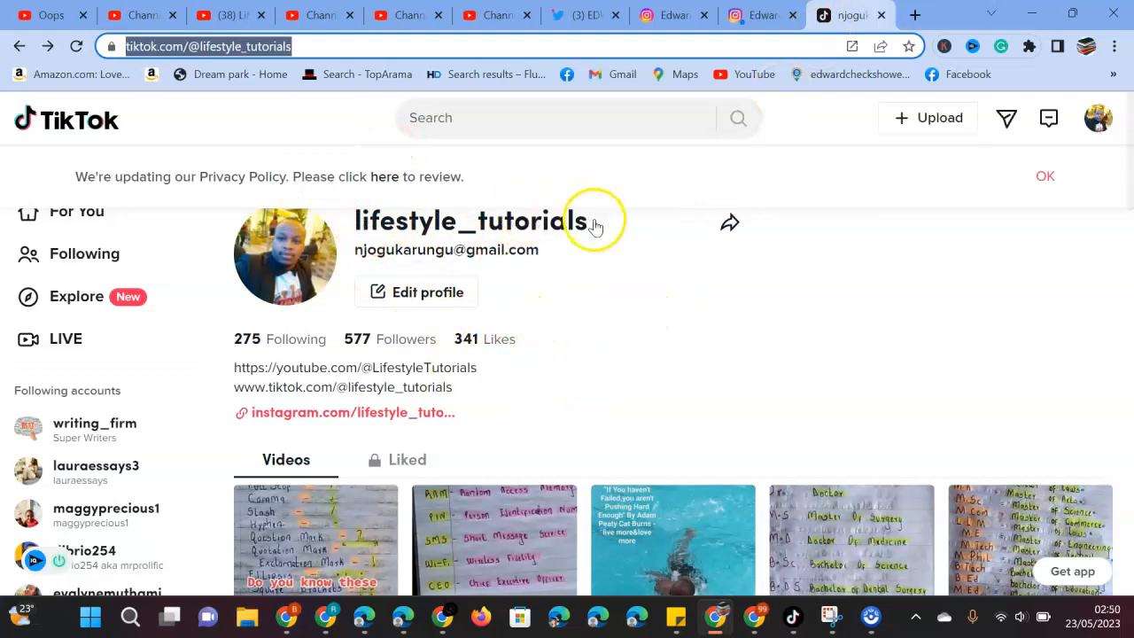